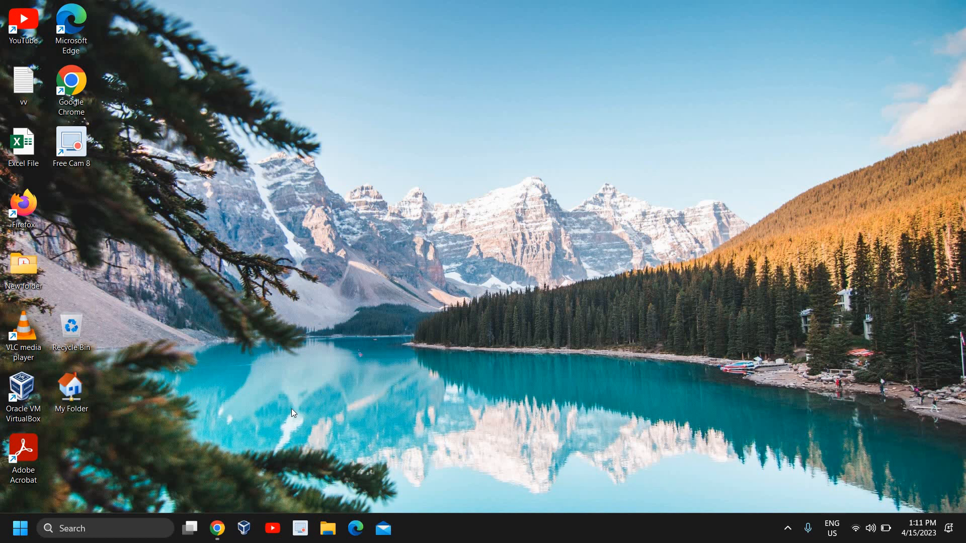
mouse_move(299, 406)
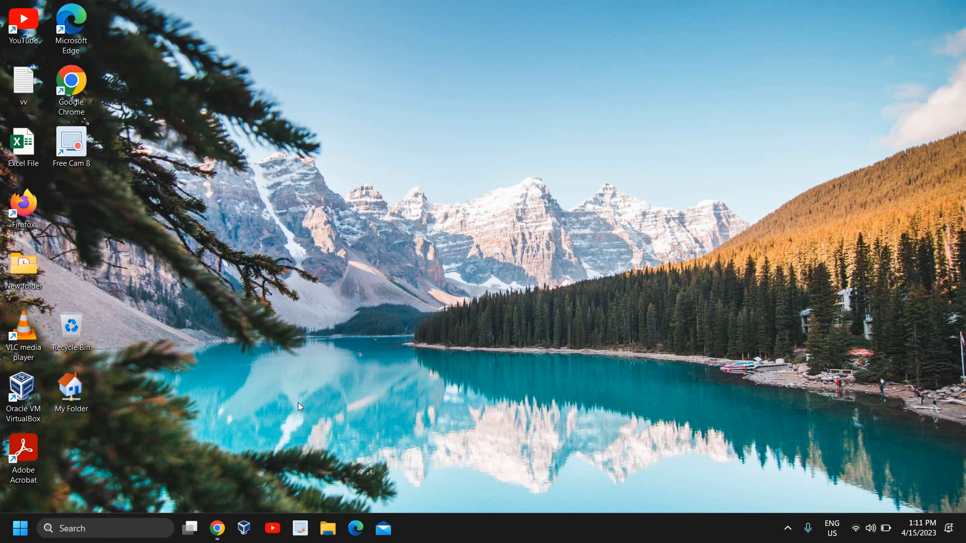
mouse_move(325, 397)
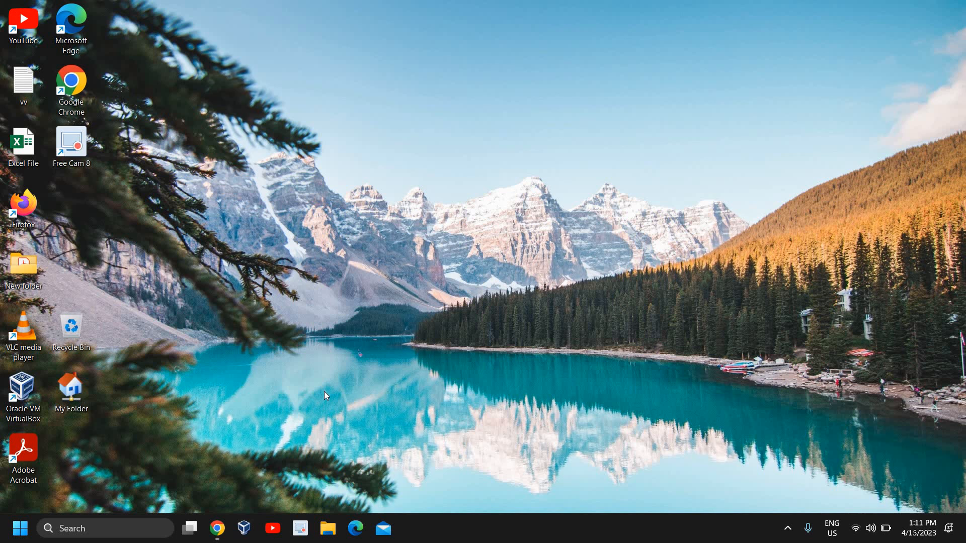
mouse_move(258, 506)
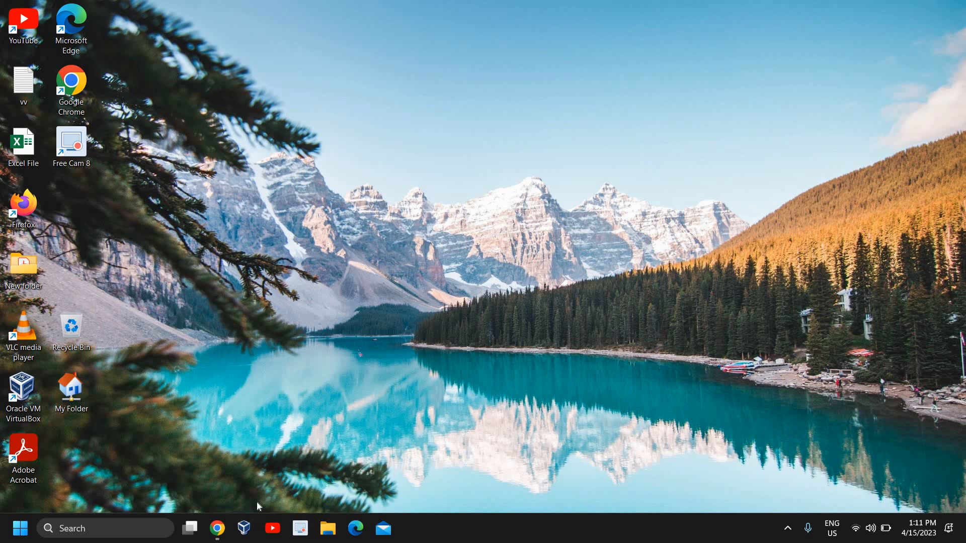
mouse_move(265, 443)
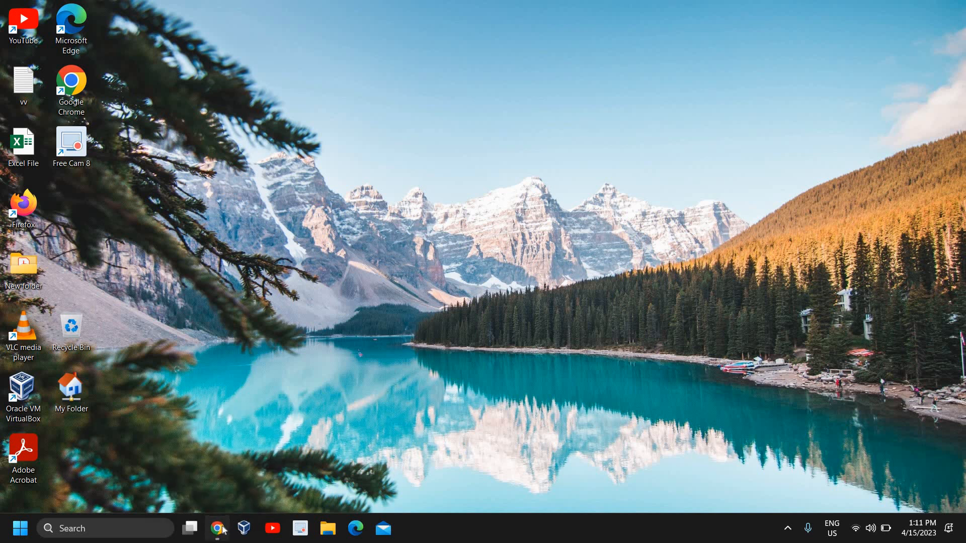
Switch to Chrome from the taskbar, showing potplayer.daum.net with its 32bit and 64bit download buttons
left_click(216, 528)
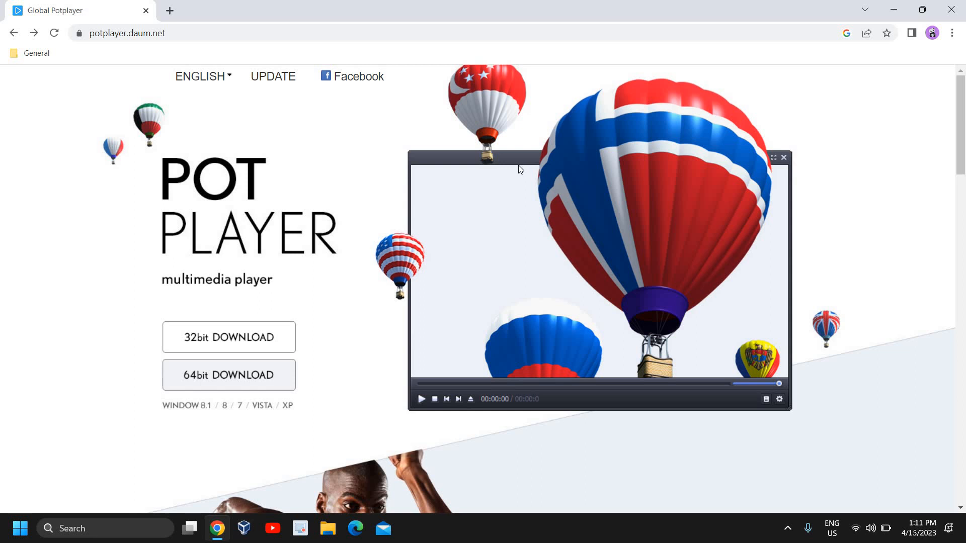
mouse_move(255, 181)
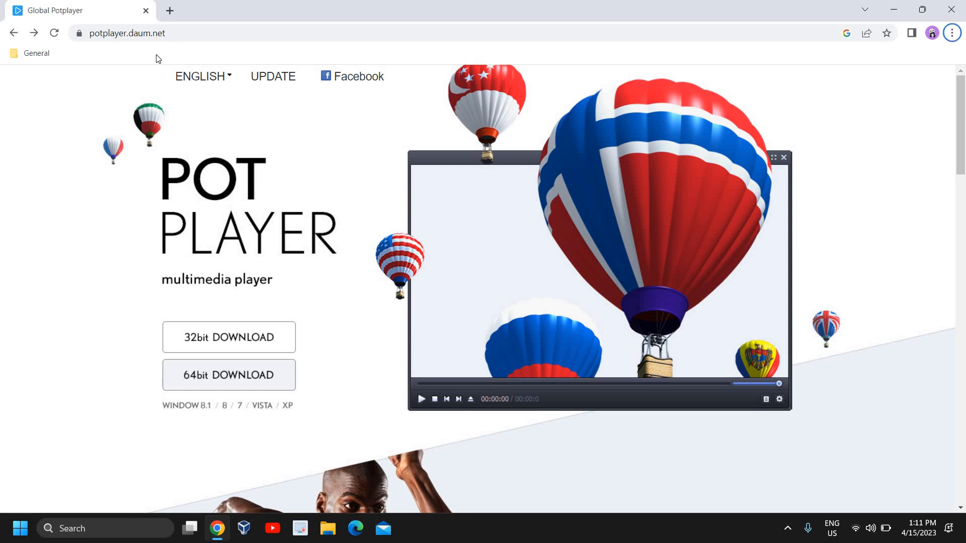
mouse_move(339, 389)
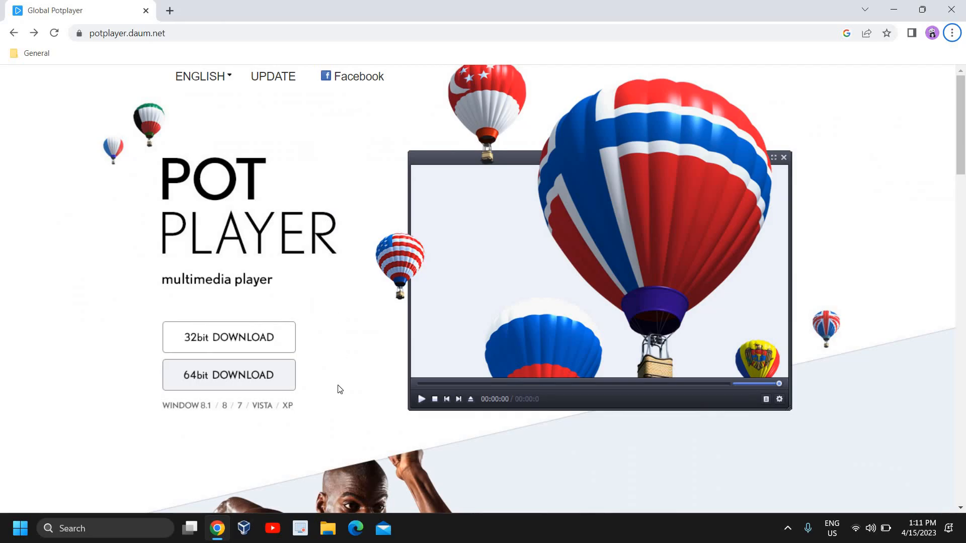
mouse_move(343, 430)
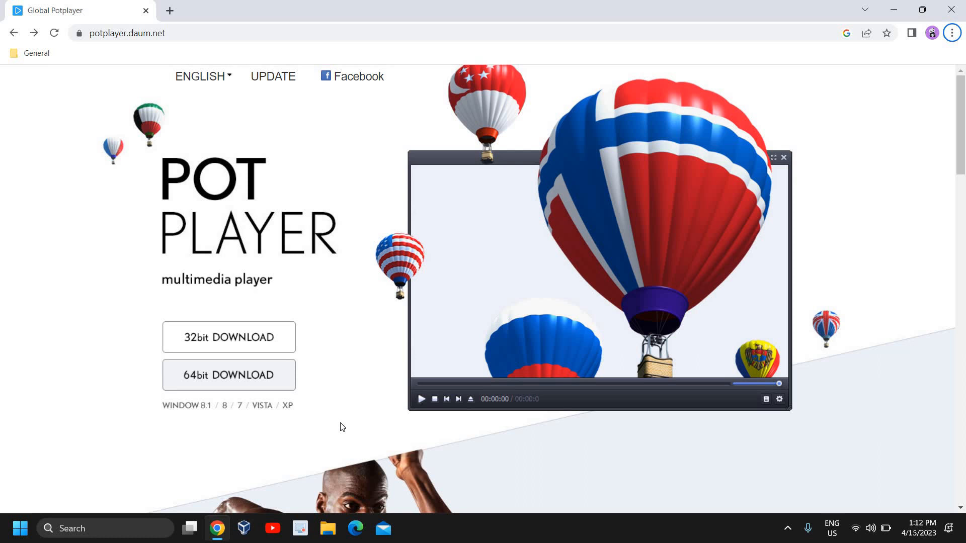
mouse_move(257, 260)
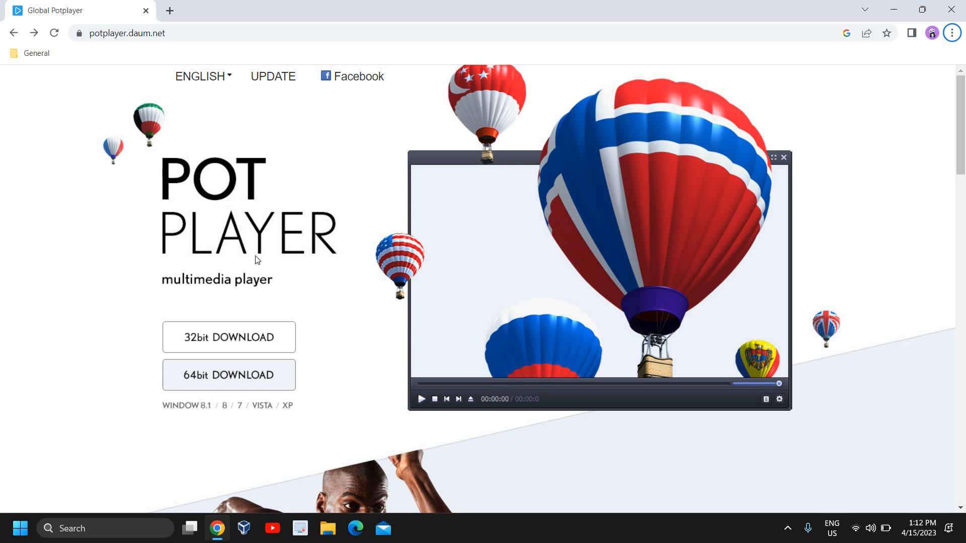
mouse_move(370, 423)
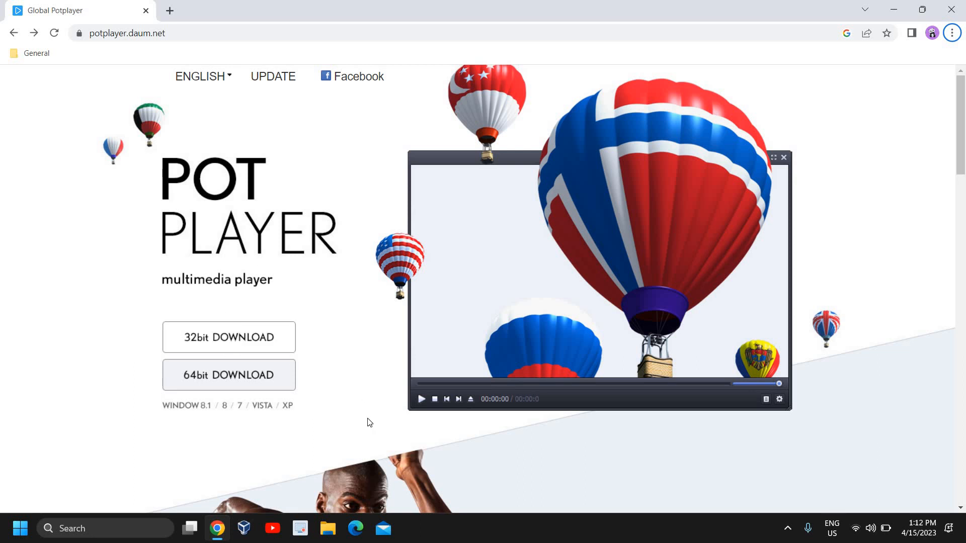
scroll("down", 3)
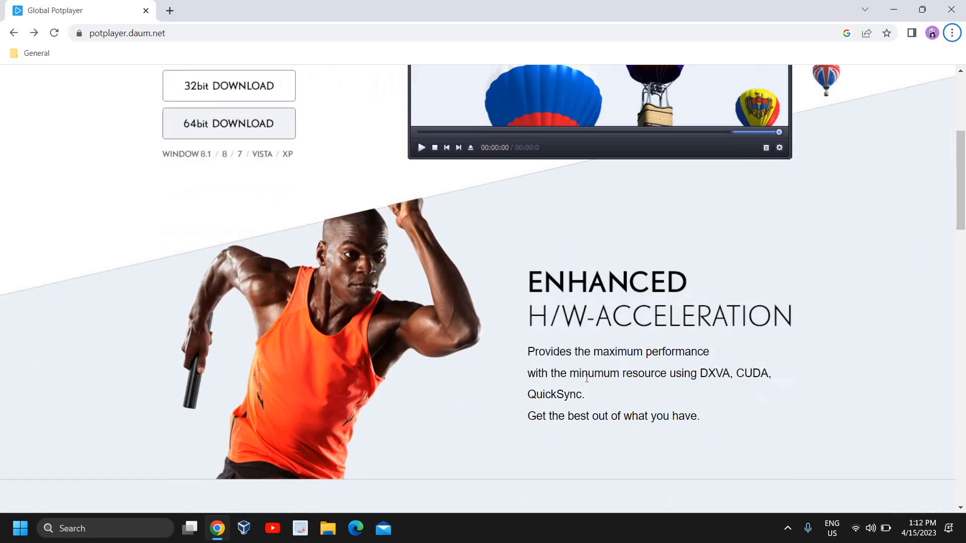
mouse_move(595, 395)
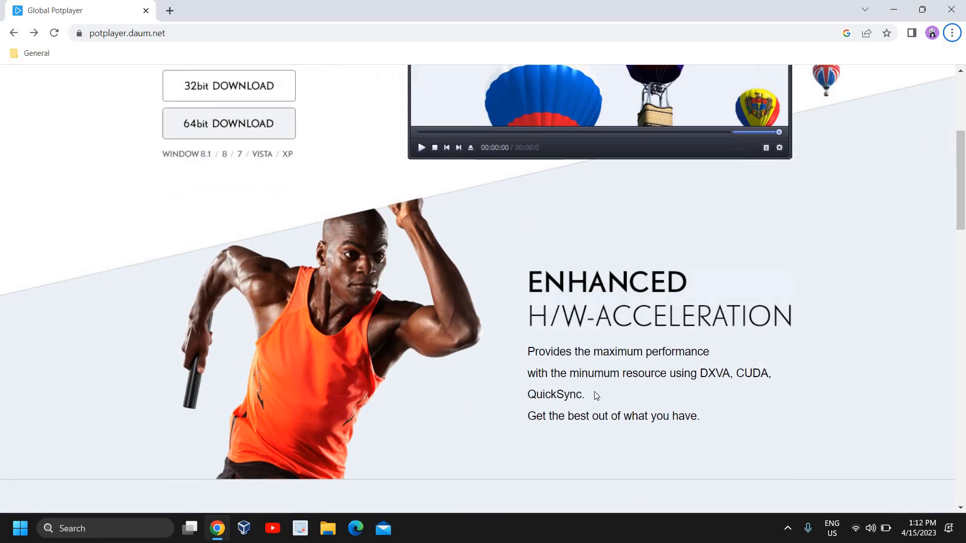
mouse_move(557, 378)
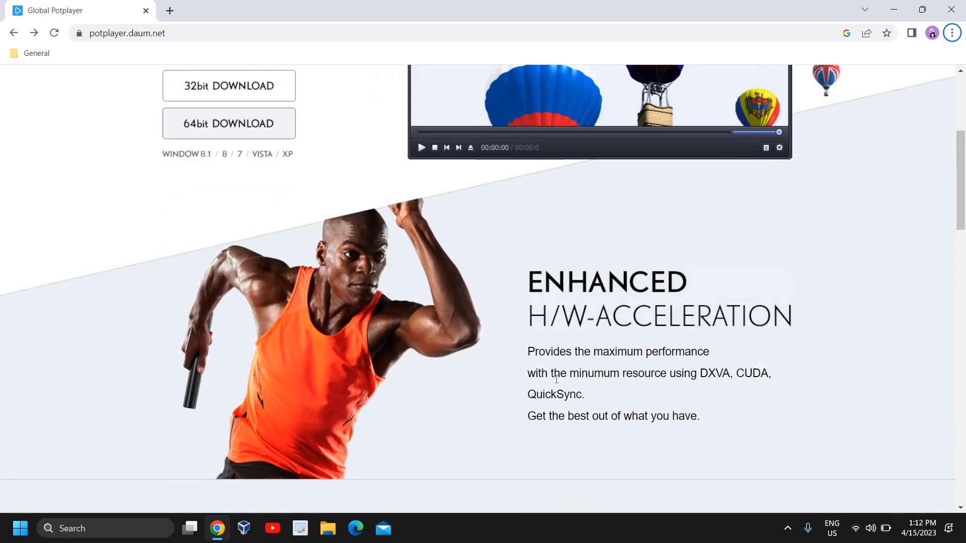
mouse_move(685, 384)
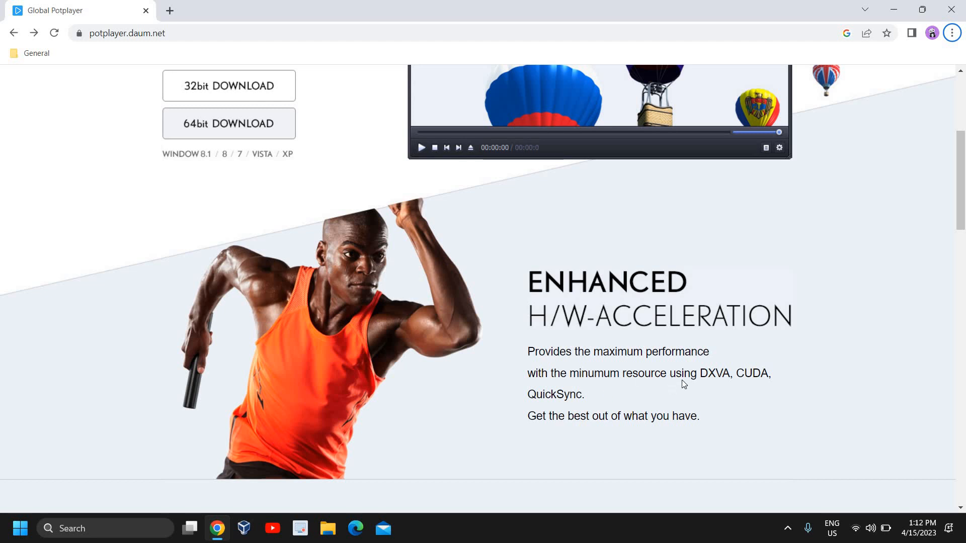
mouse_move(570, 368)
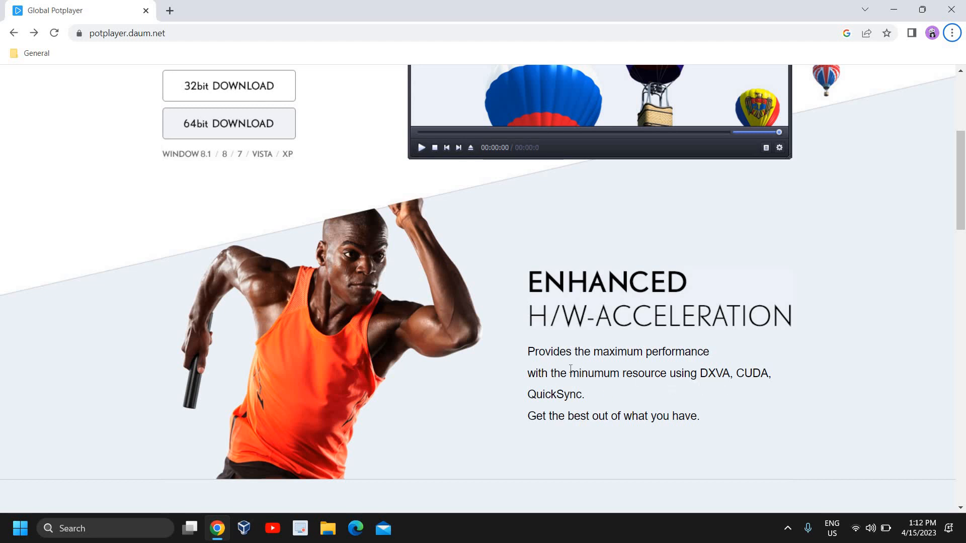
scroll("down", 3)
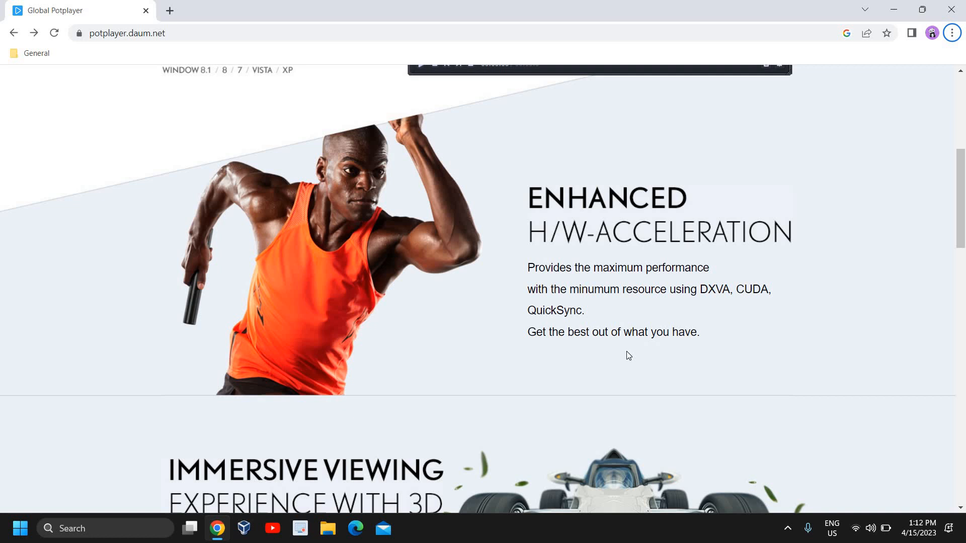
scroll("down", 3)
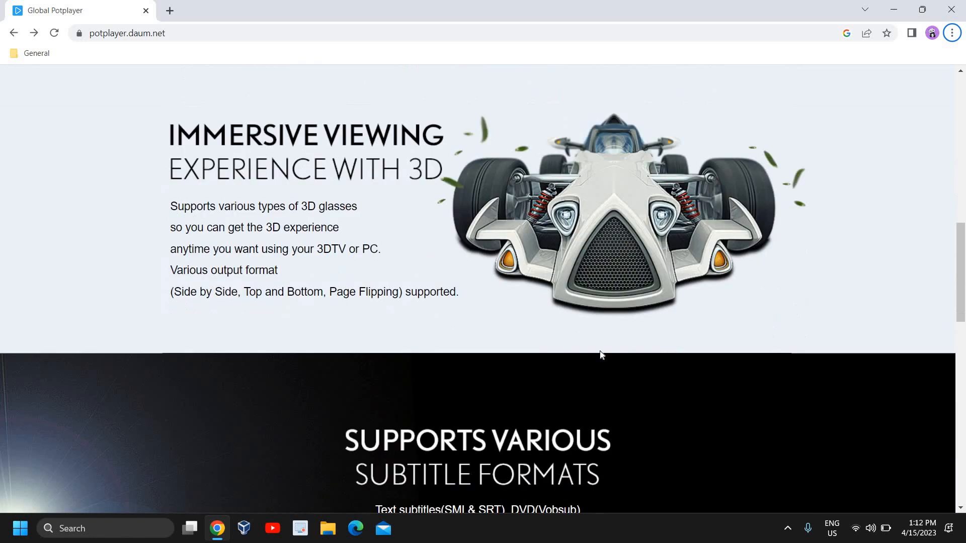
scroll("up", 3)
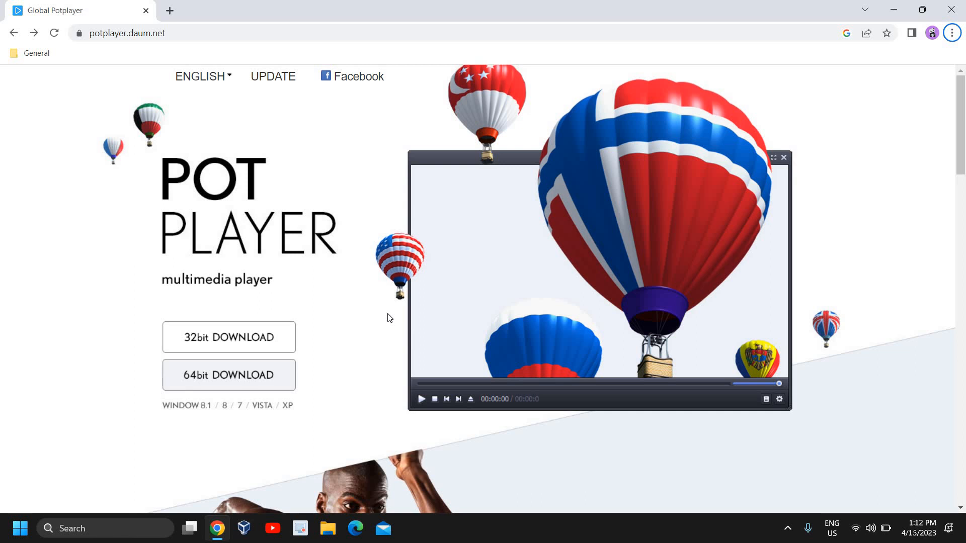
mouse_move(383, 312)
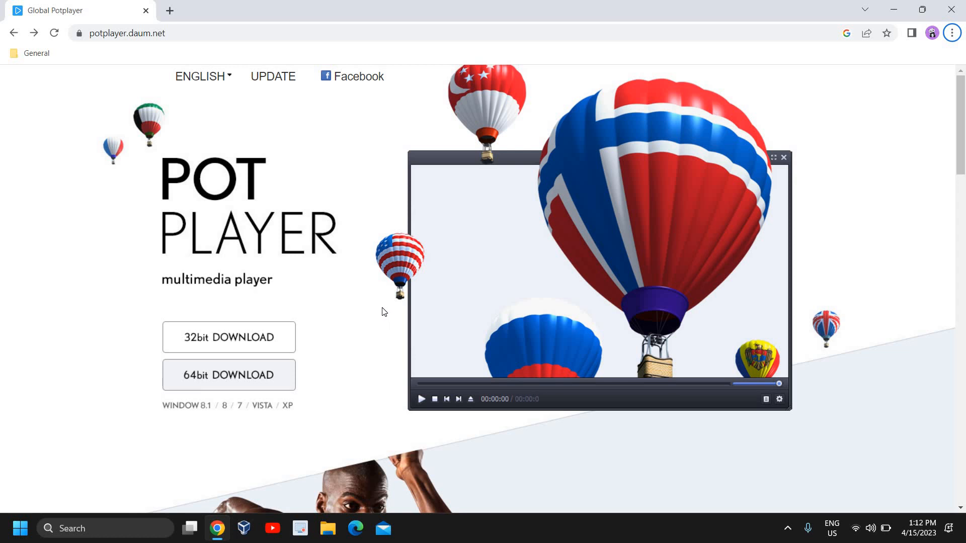
mouse_move(363, 369)
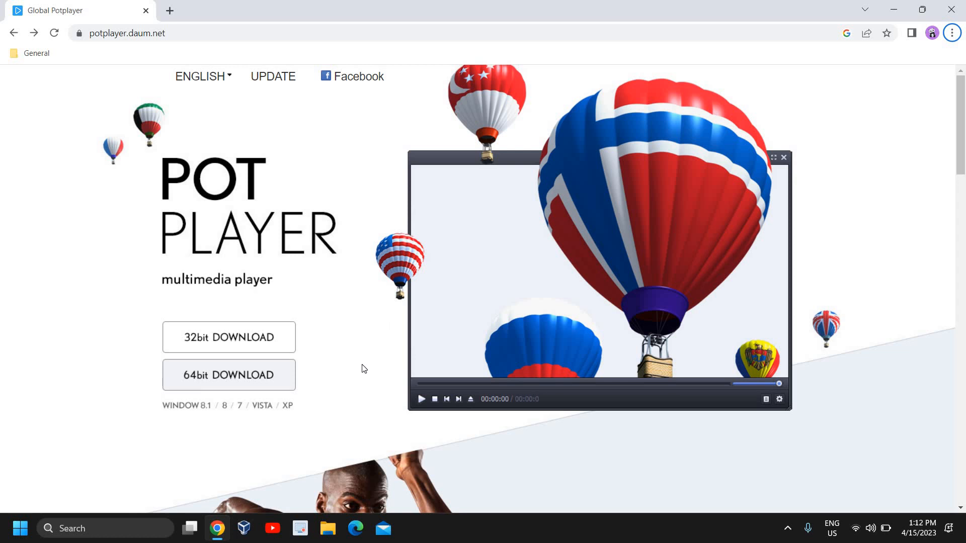
mouse_move(412, 342)
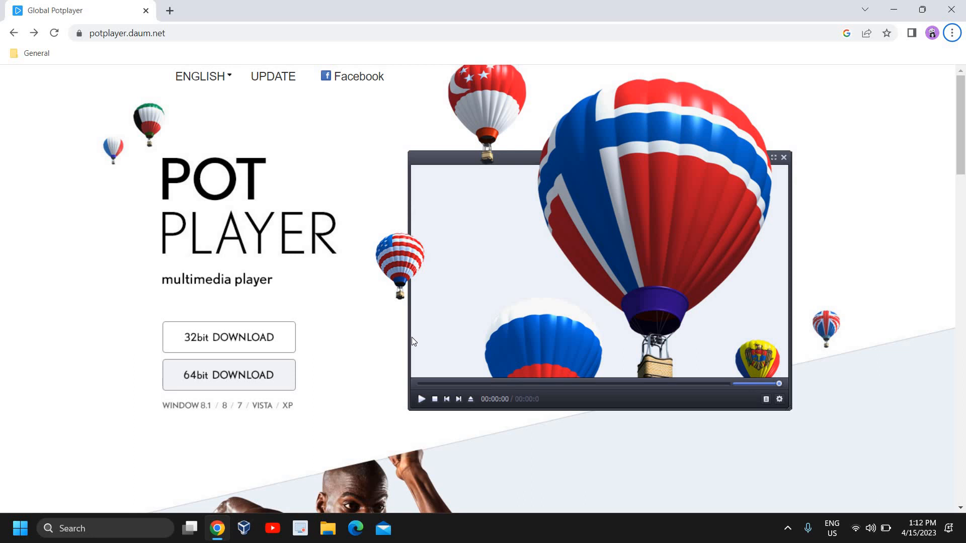
mouse_move(429, 338)
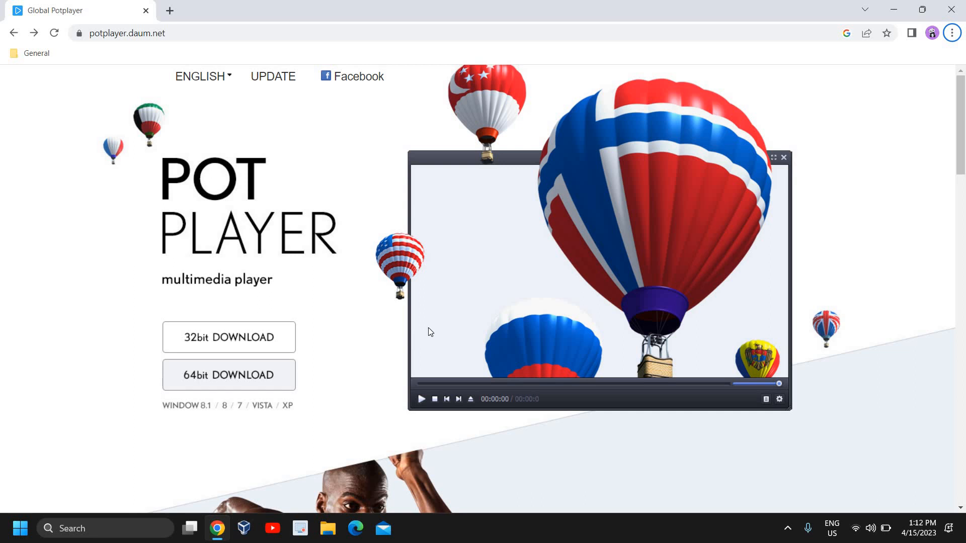
mouse_move(912, 23)
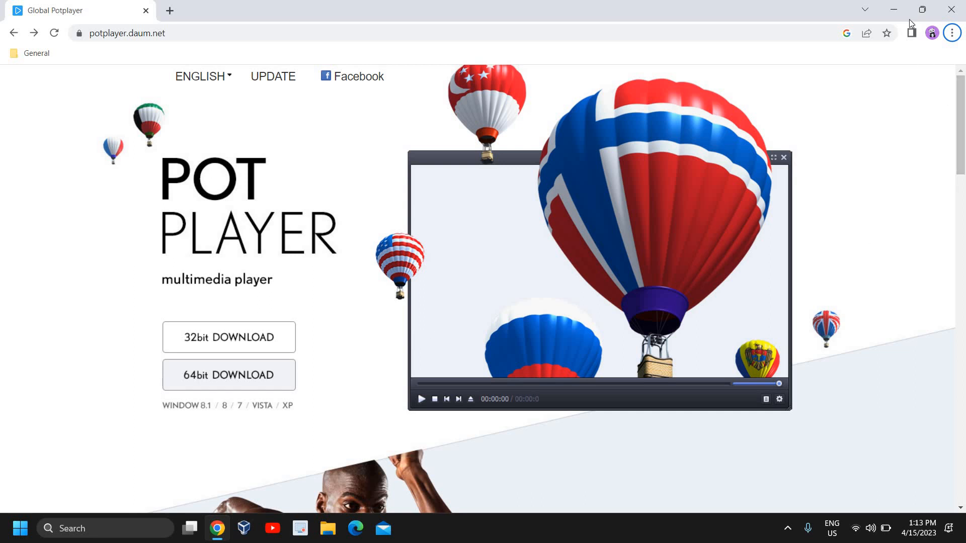